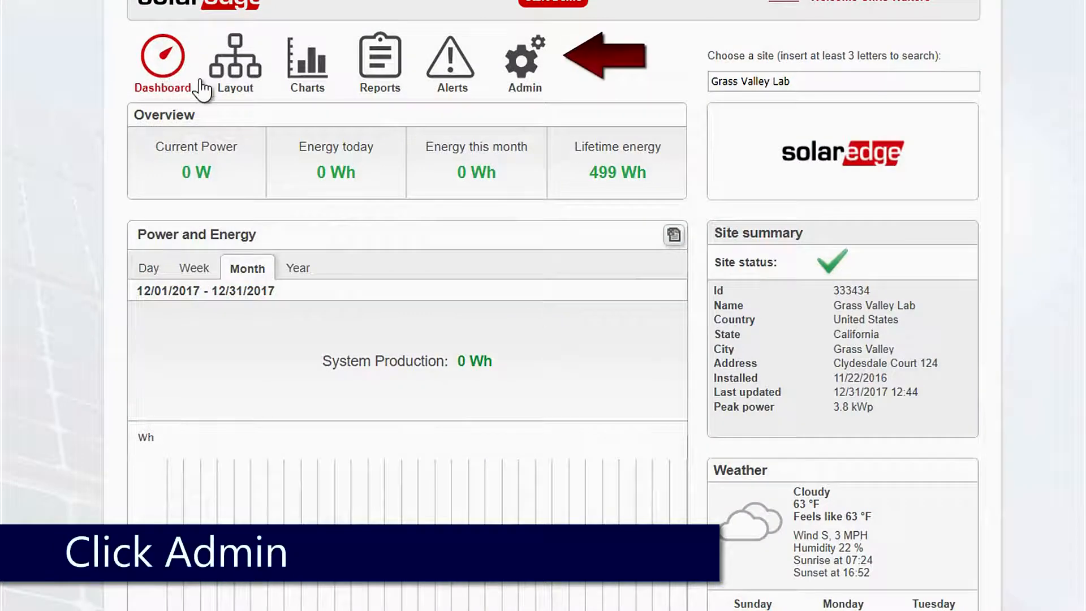
mouse_move(496, 93)
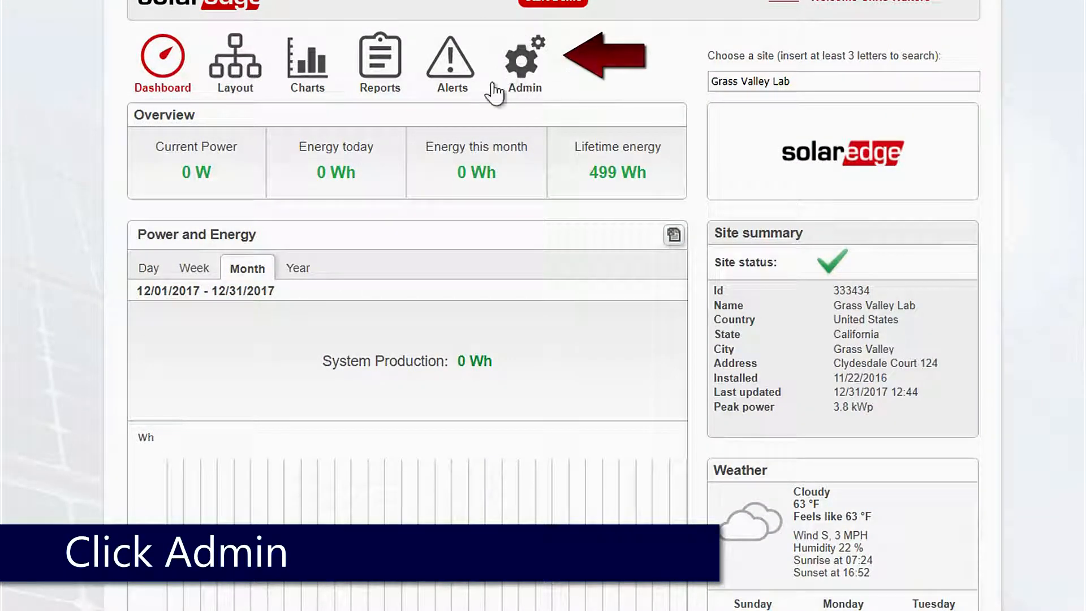
Step: Go to the Admin area for the Grass Valley Lab site
left_click(524, 57)
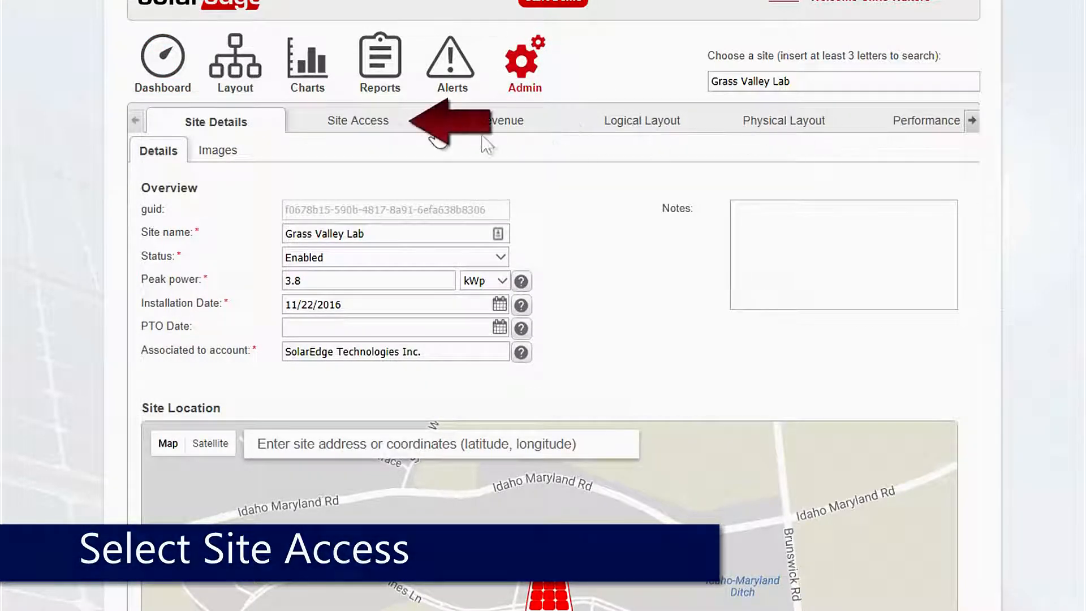
Step: Start adding a new user from the Site Access Users table
left_click(358, 120)
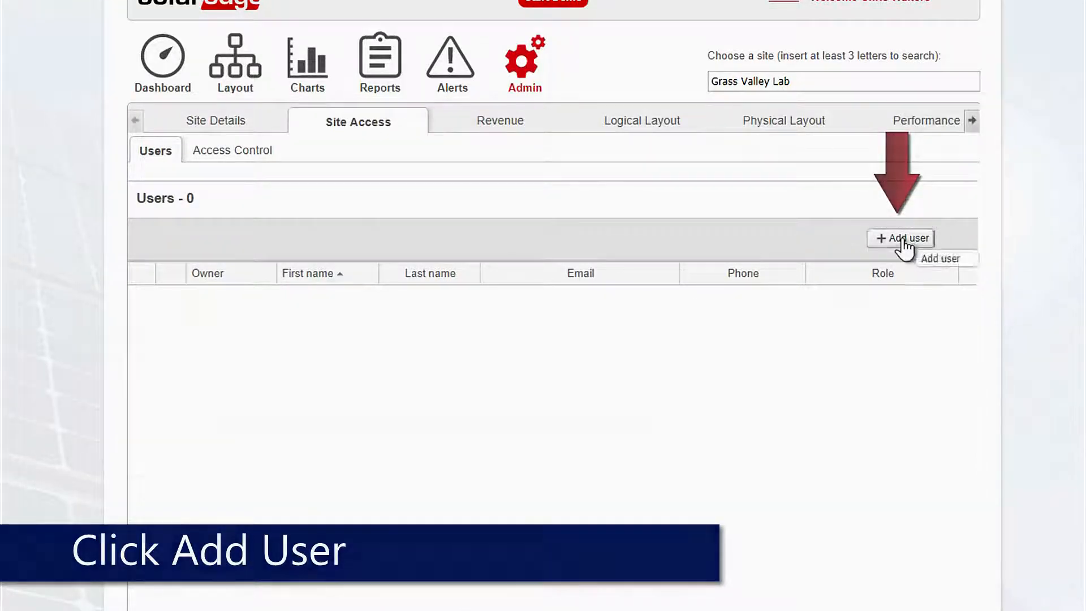
left_click(900, 238)
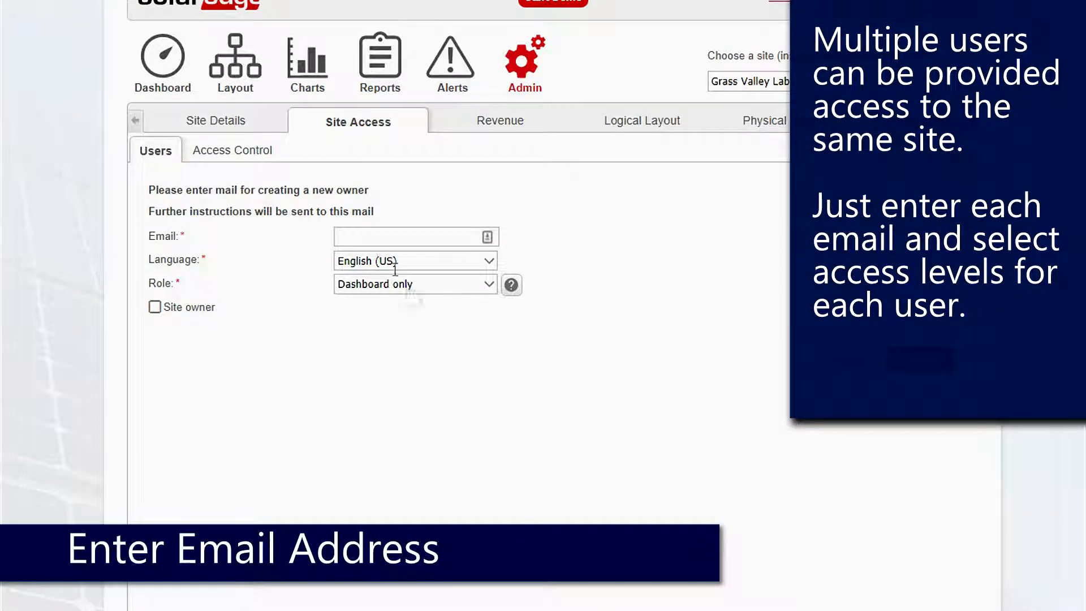
Step: Enter the new user's email, assign the Dashboard only role, and save the user
left_click(410, 237)
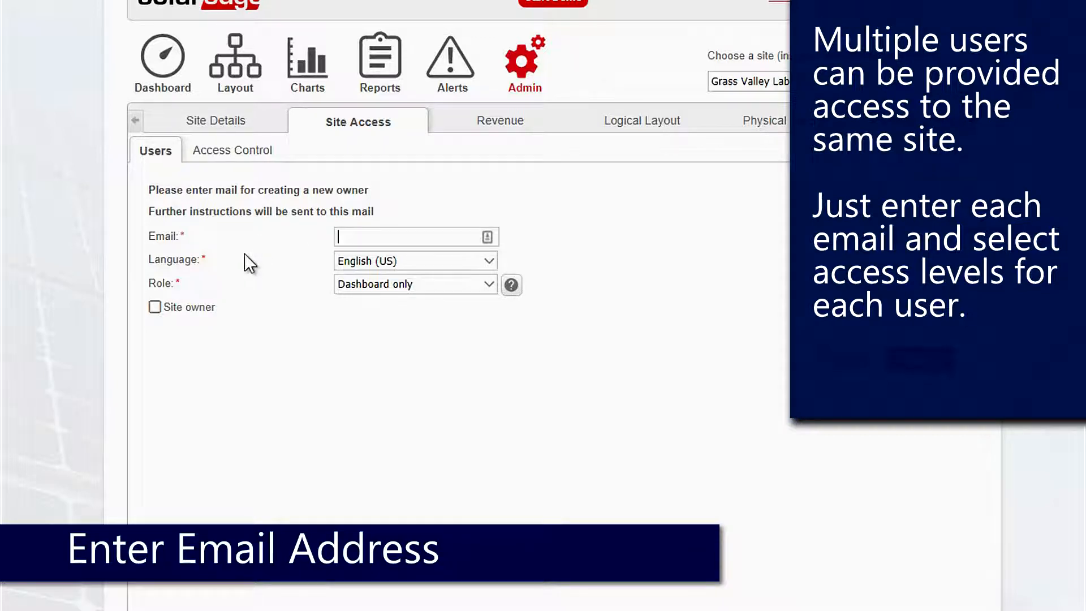
type("name@name.net")
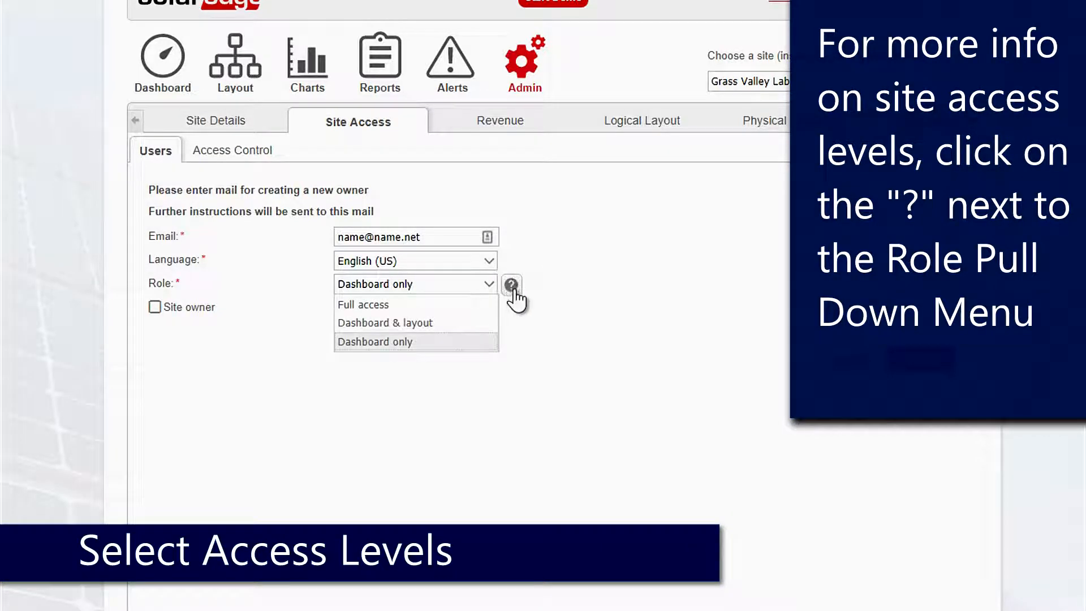
left_click(512, 285)
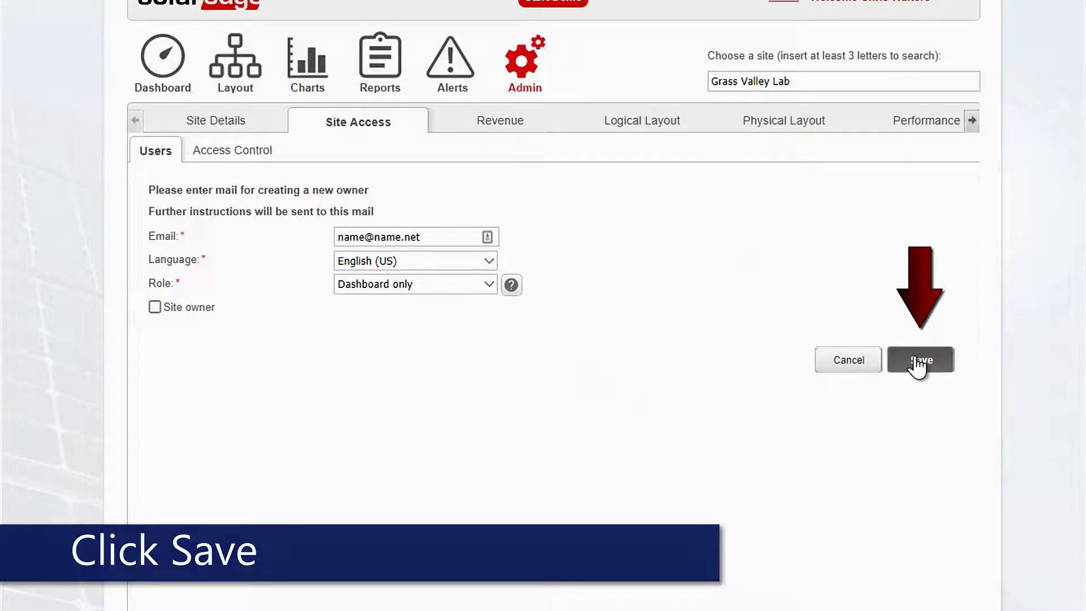
left_click(918, 360)
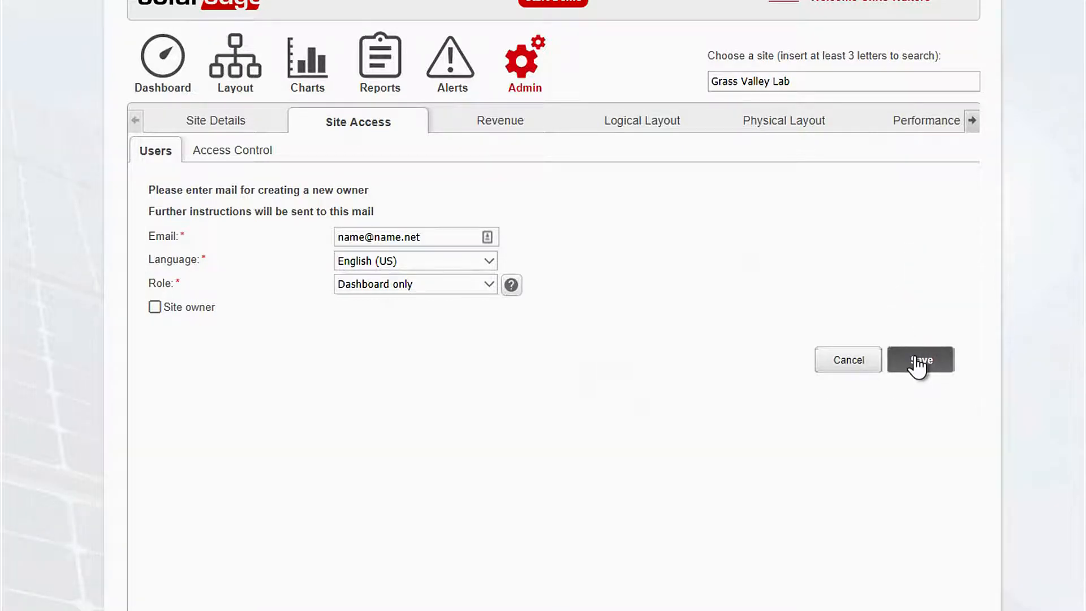
left_click(920, 360)
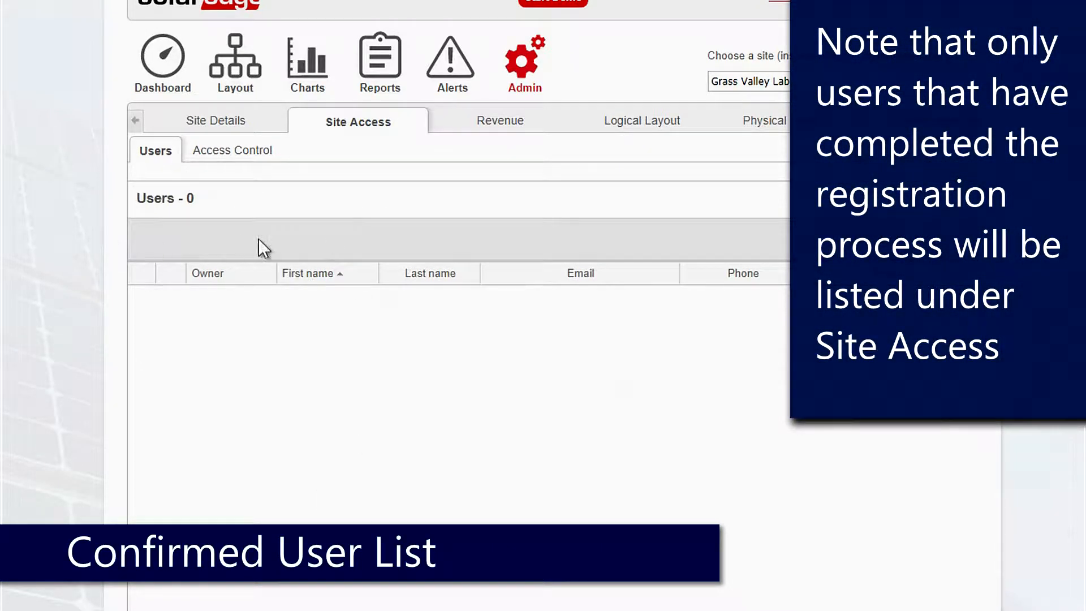
mouse_move(125, 193)
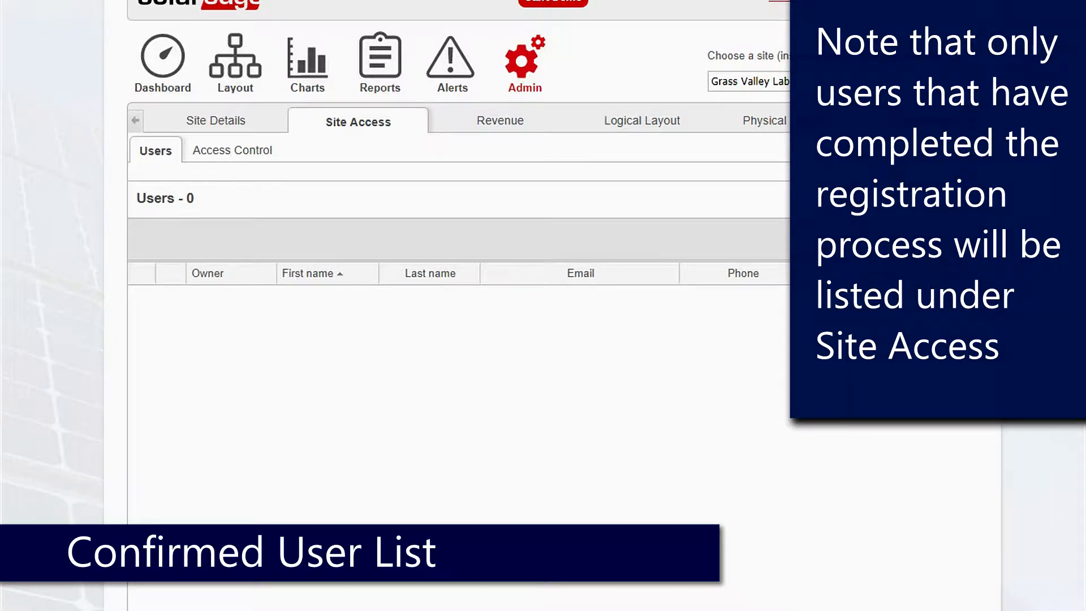
mouse_move(195, 351)
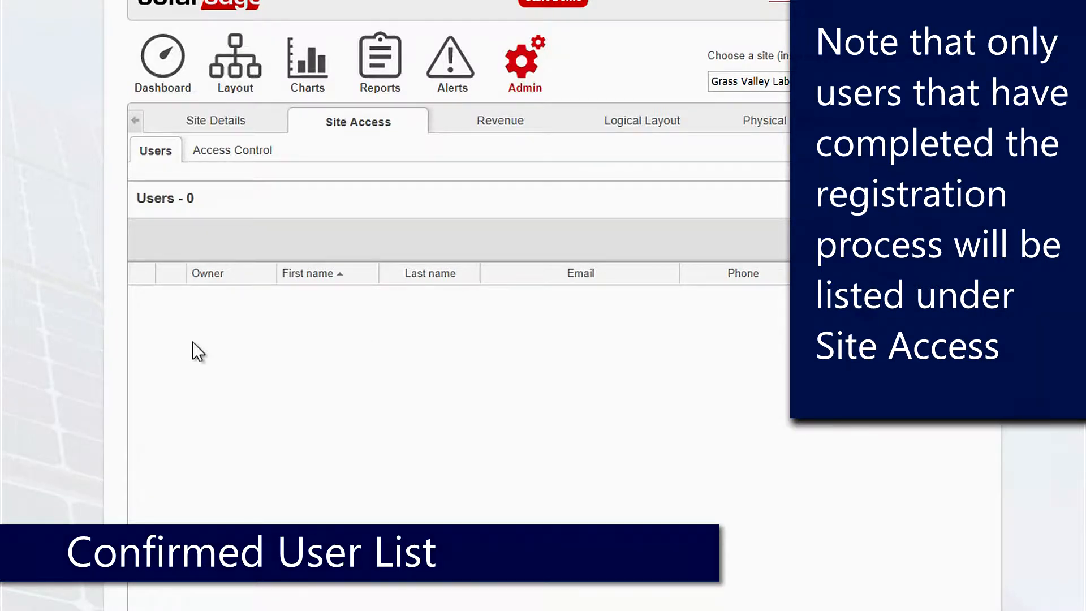